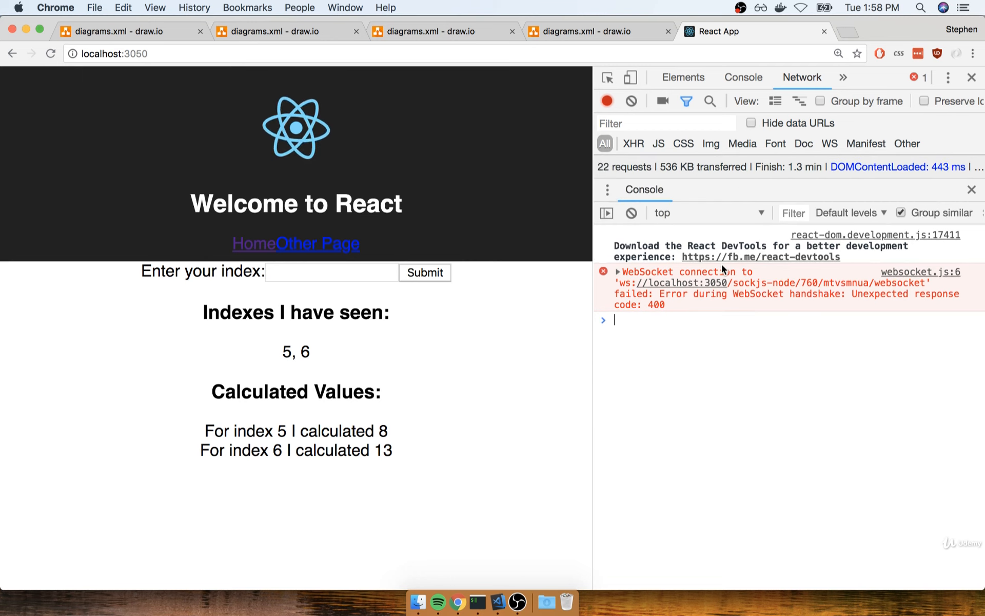
# - View the draw.io '19 - ws' diagram of the browser, Nginx, React and Express servers
pyautogui.click(594, 30)
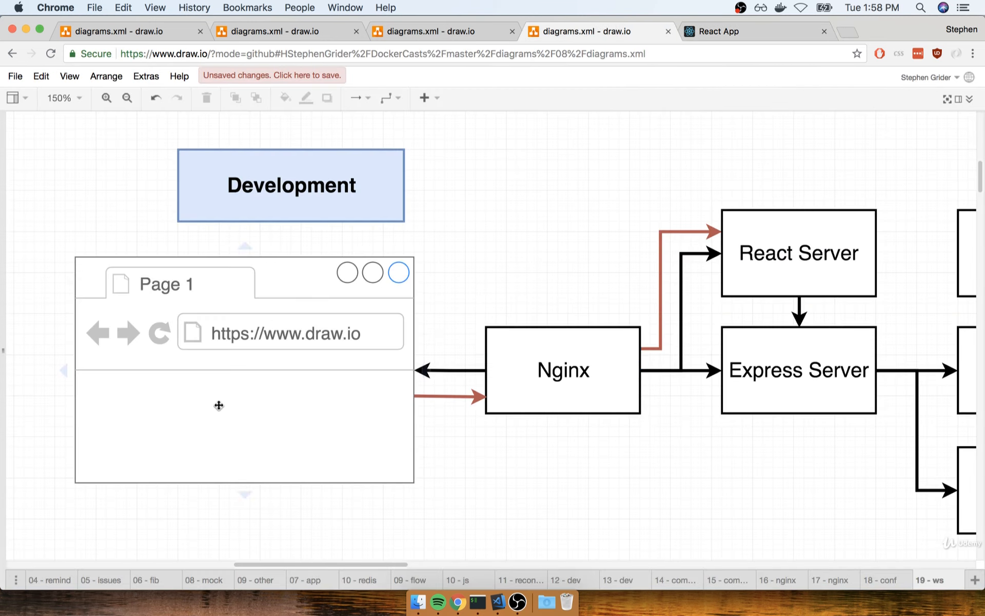
pyautogui.click(215, 407)
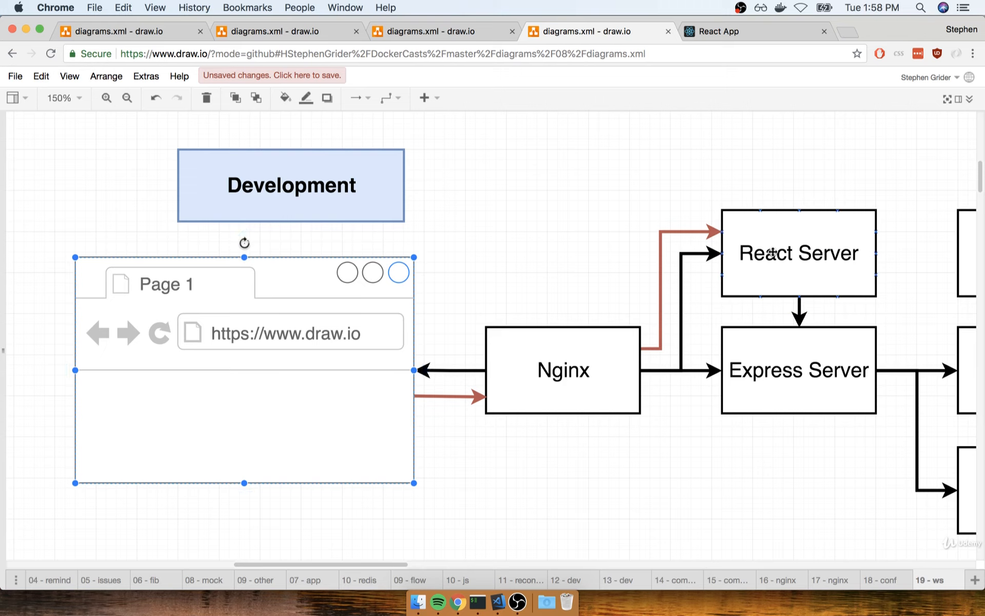
pyautogui.click(798, 253)
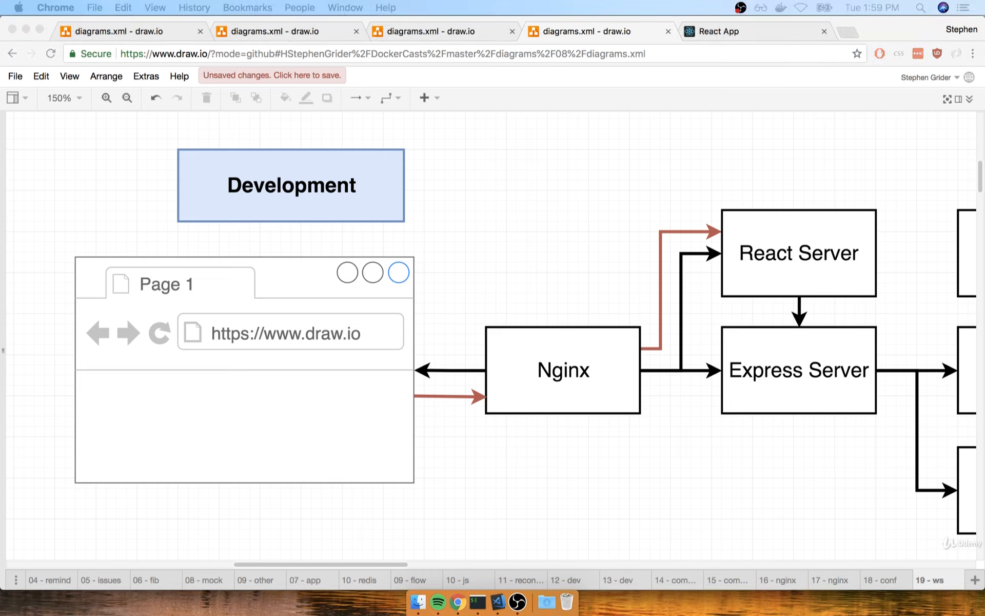
pyautogui.moveTo(497, 601)
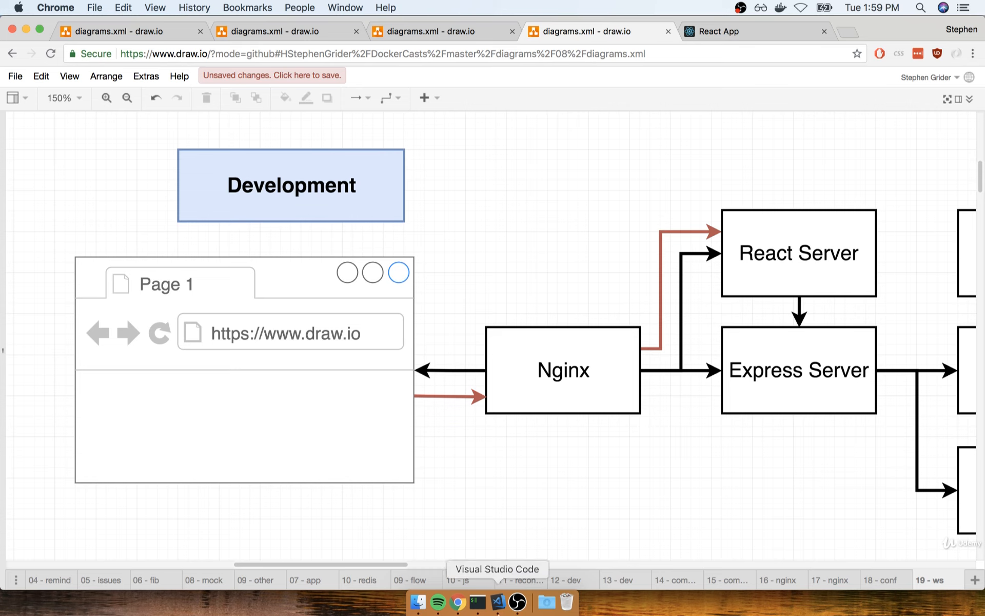
# - Switch to Visual Studio Code and focus the docker-compose.yml editor
pyautogui.click(496, 601)
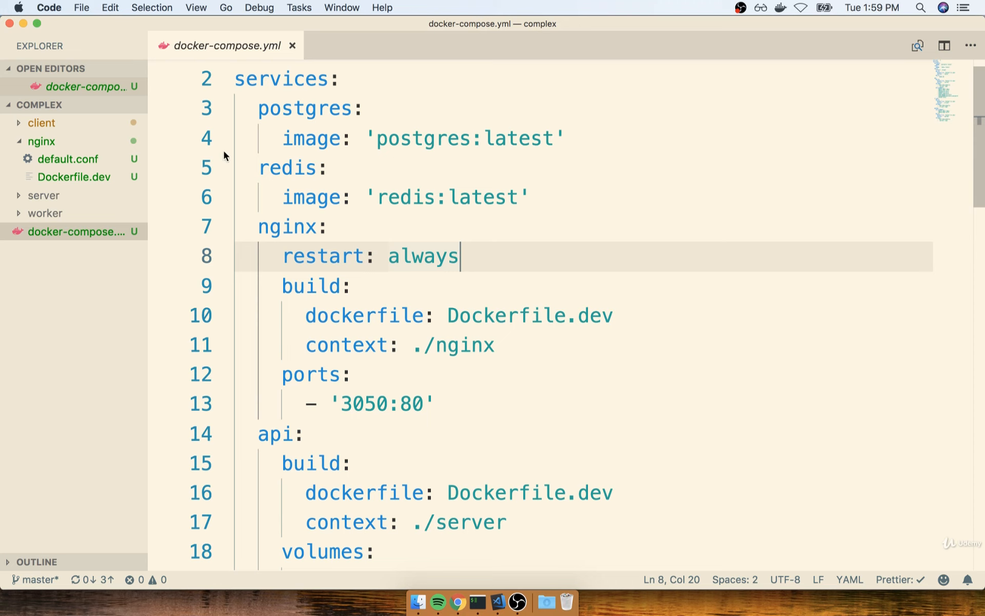
pyautogui.click(67, 159)
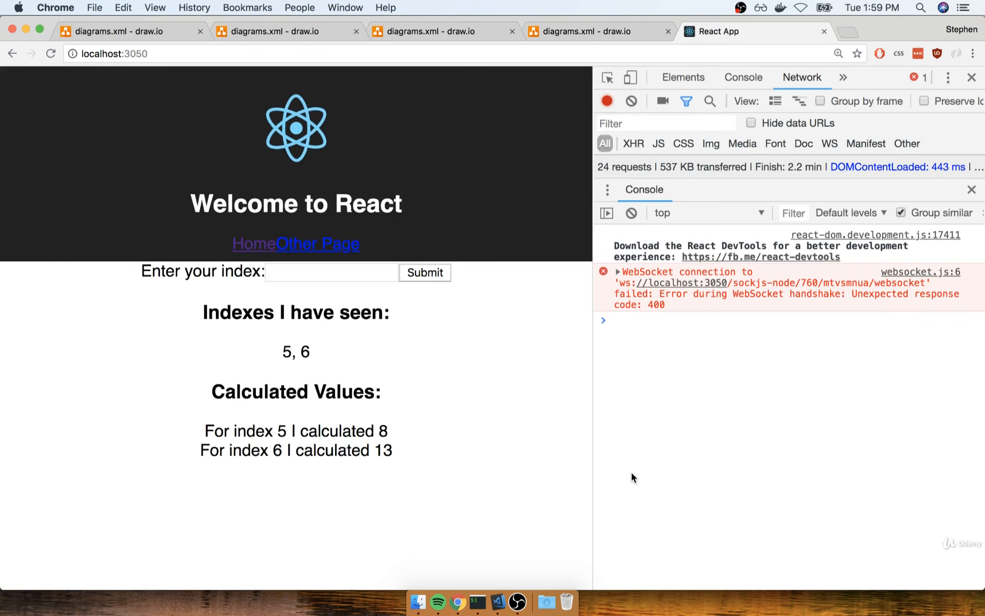
pyautogui.moveTo(625, 286)
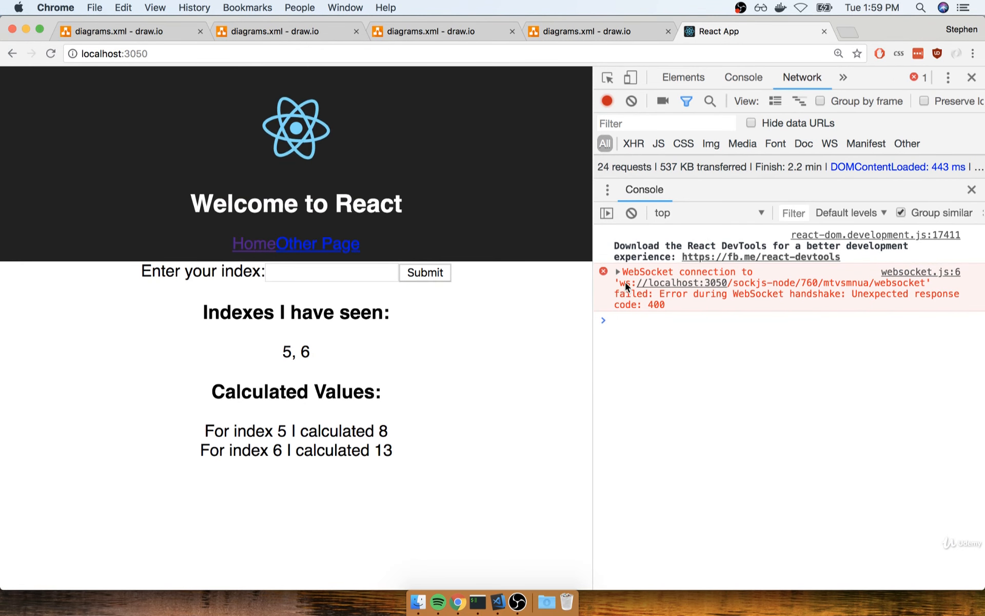
pyautogui.doubleClick(761, 282)
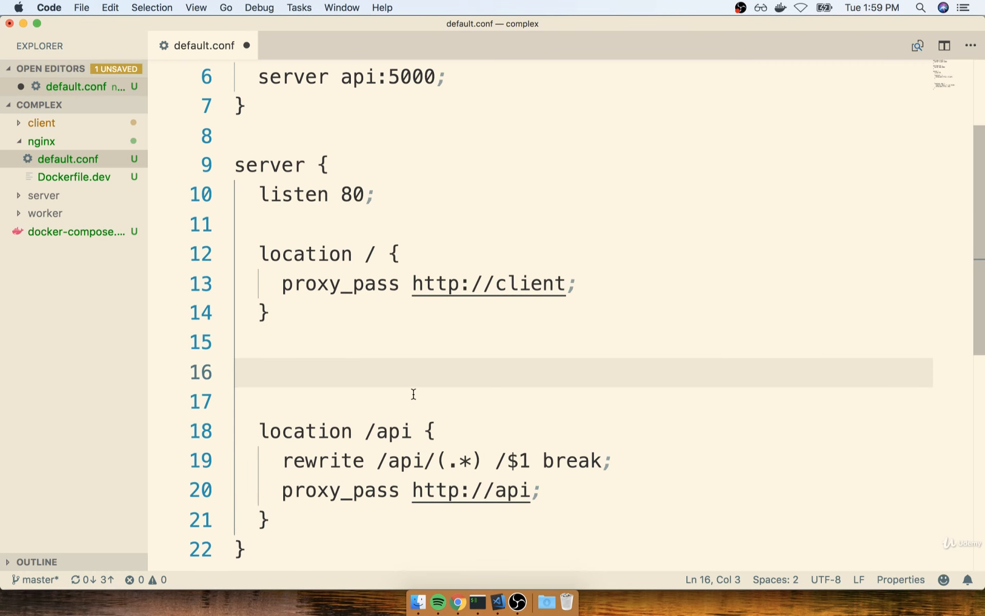
pyautogui.write('locat')
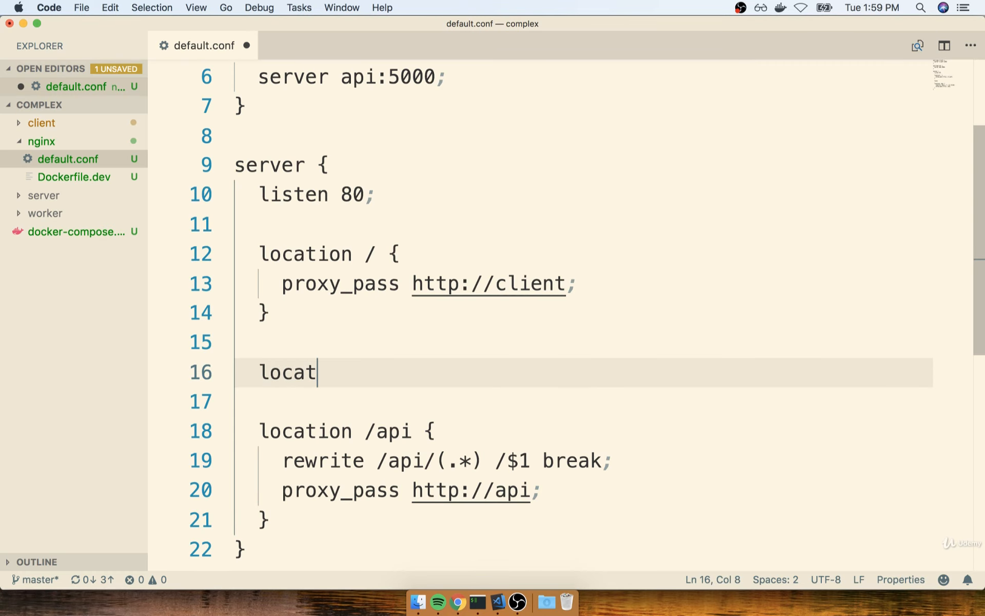
pyautogui.write('ion /sock')
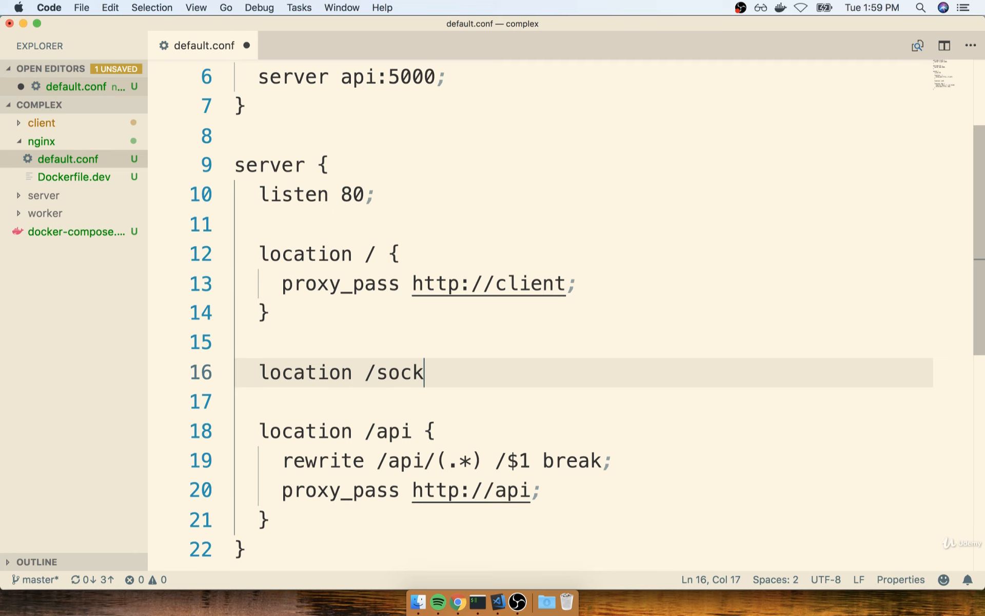
pyautogui.write('js-node {')
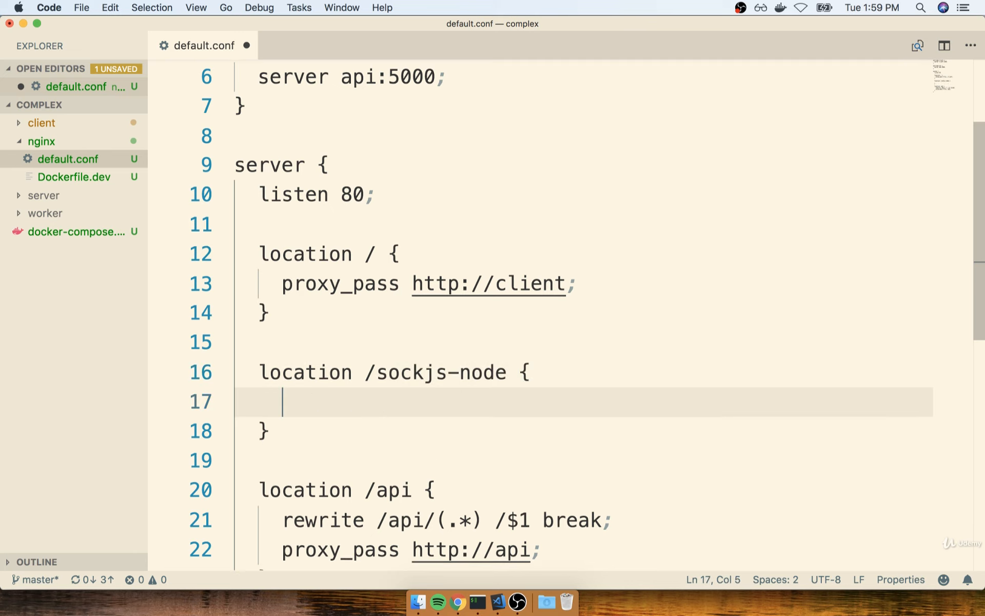
pyautogui.write('proxy_pass')
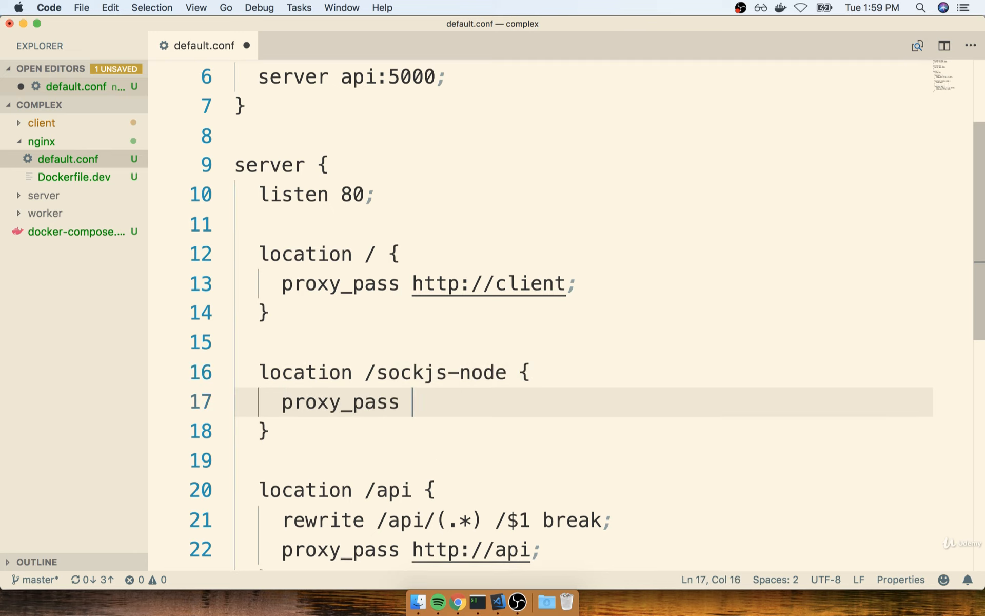
pyautogui.write('http://')
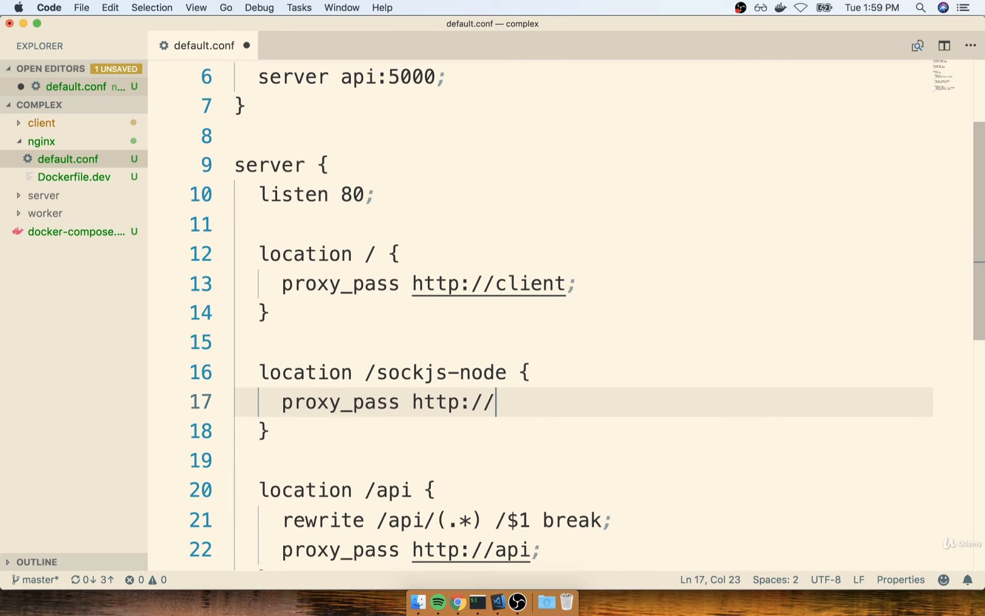
pyautogui.write('client;')
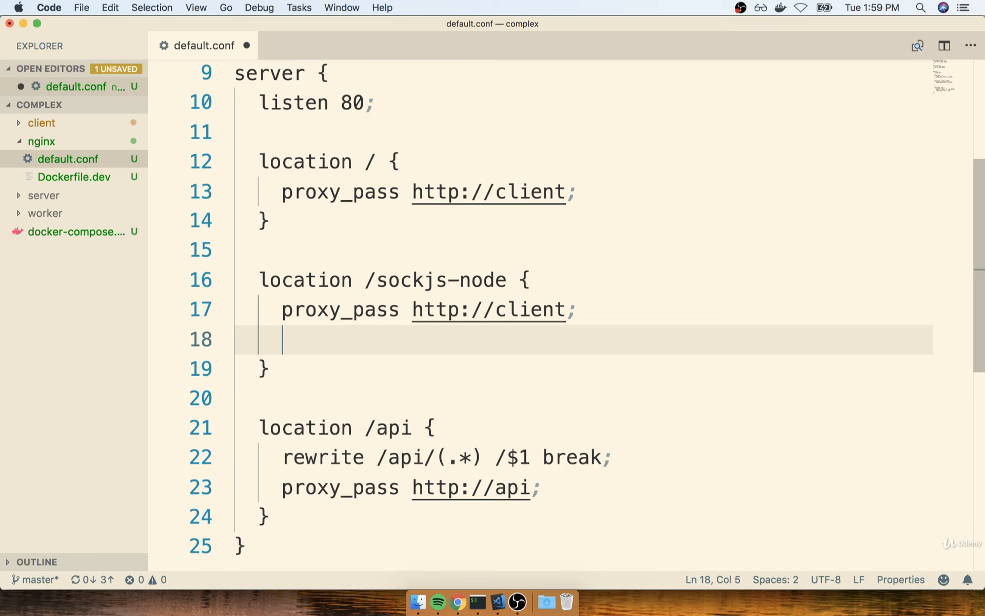
pyautogui.write('po')
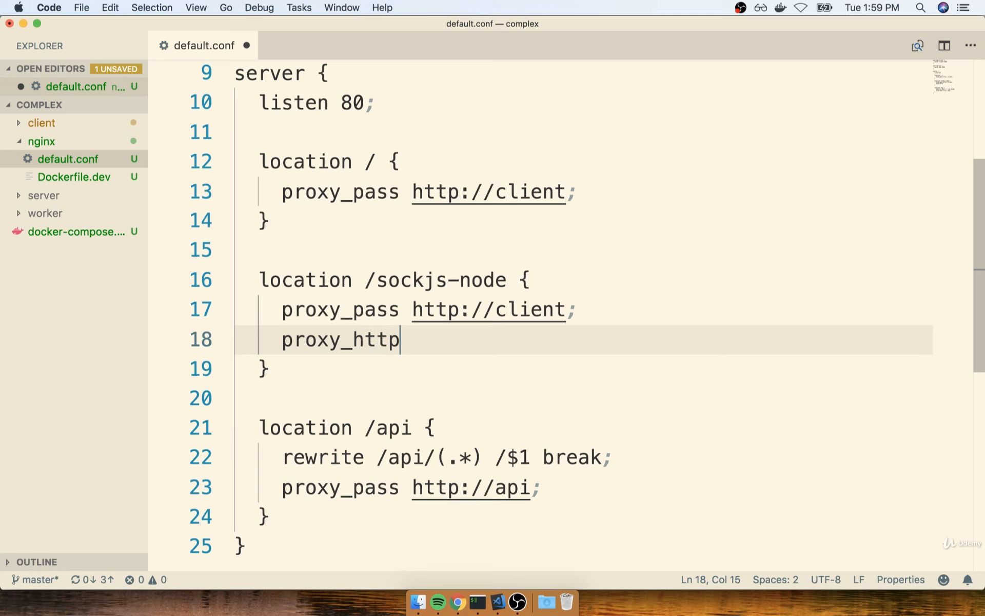
pyautogui.write('_version 1.1;')
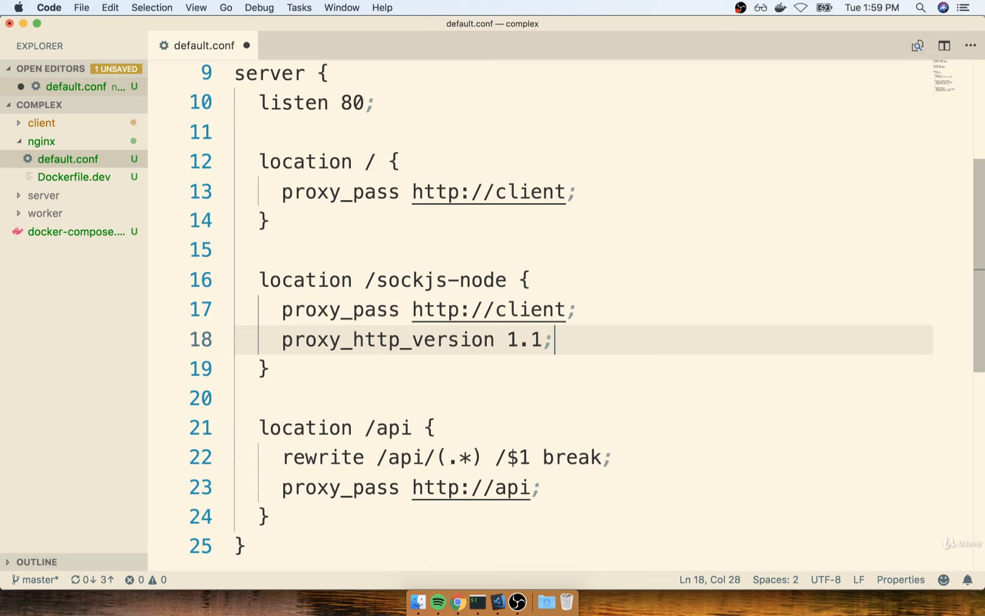
# - Add proxy_set_header Upgrade $http_upgrade and Connection "Upgrade" headers to the block
pyautogui.write('proxy')
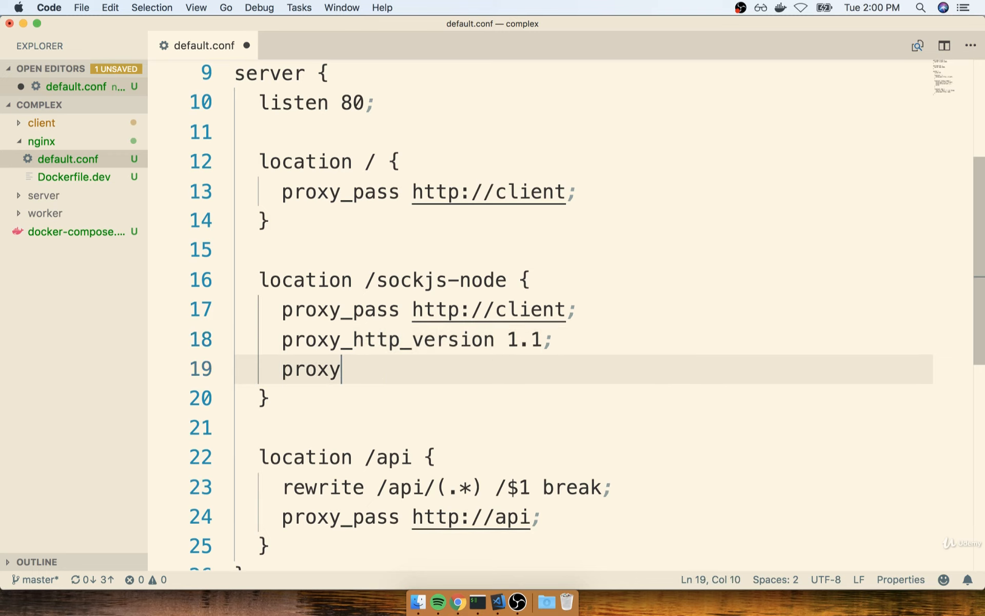
pyautogui.write('_set_header U')
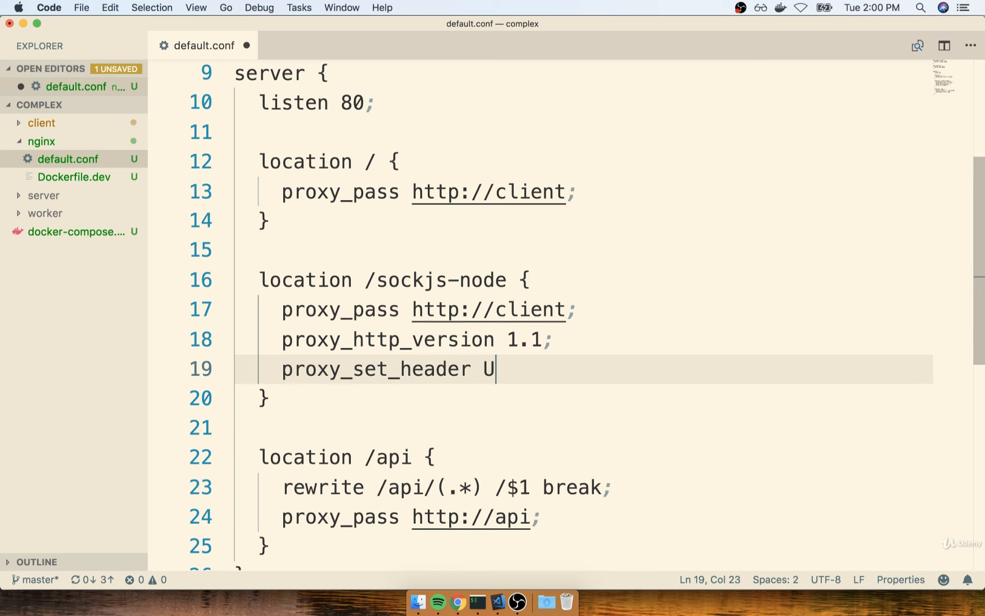
pyautogui.write('pgrade $ht')
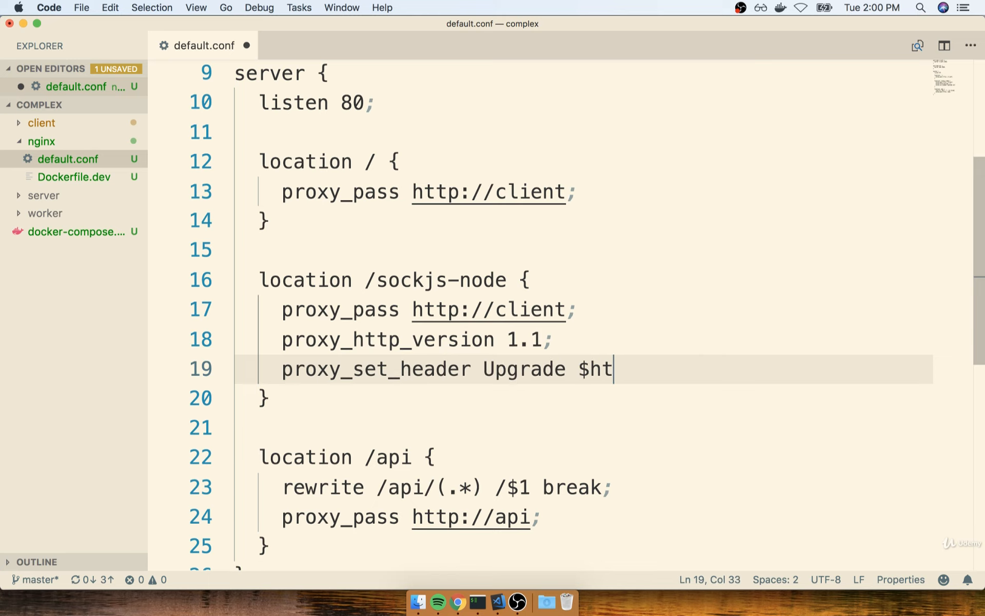
pyautogui.write('tp_upgrade;')
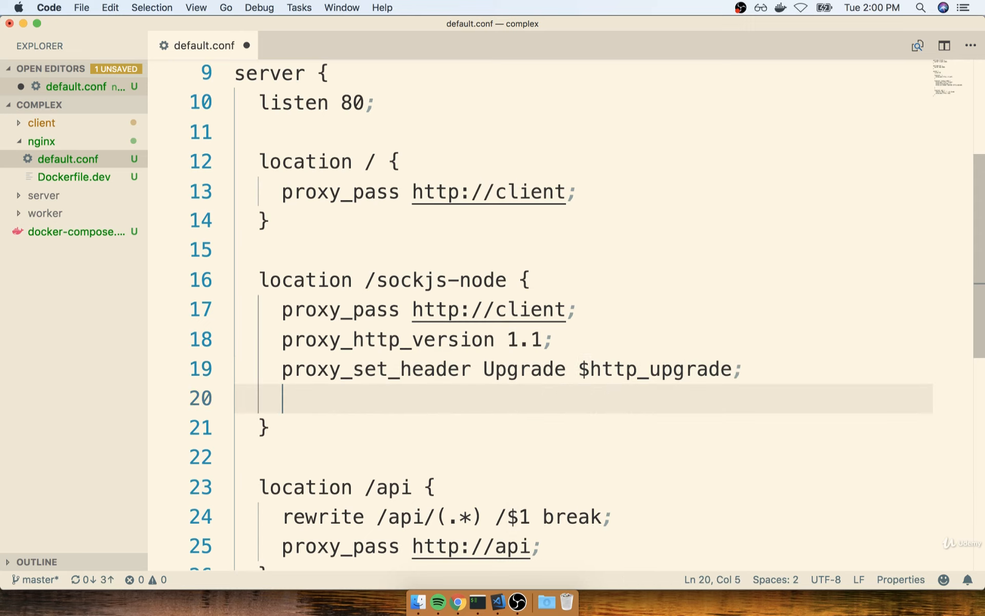
pyautogui.write('proxy_set_header')
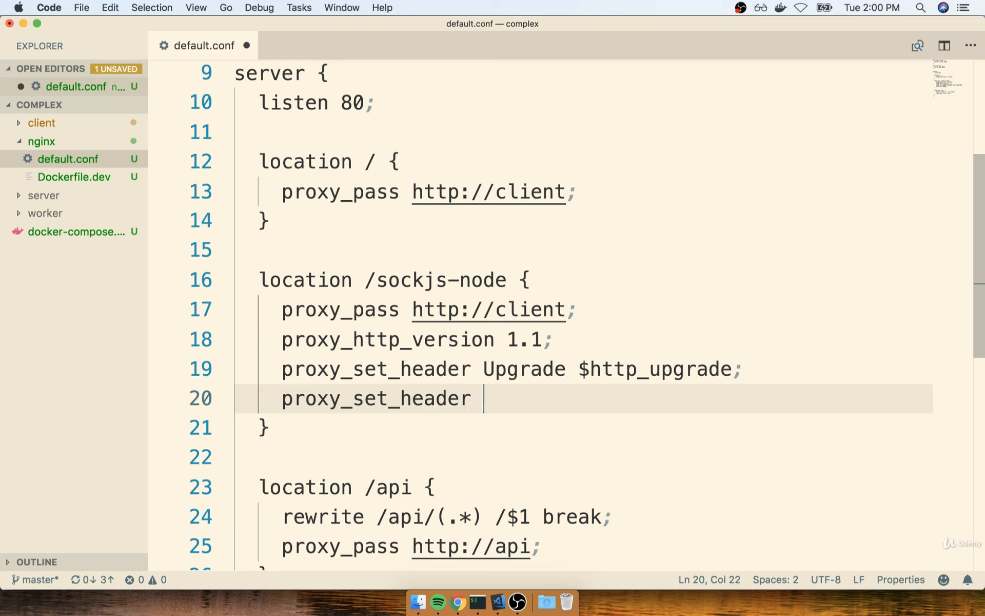
pyautogui.write('Connection ""')
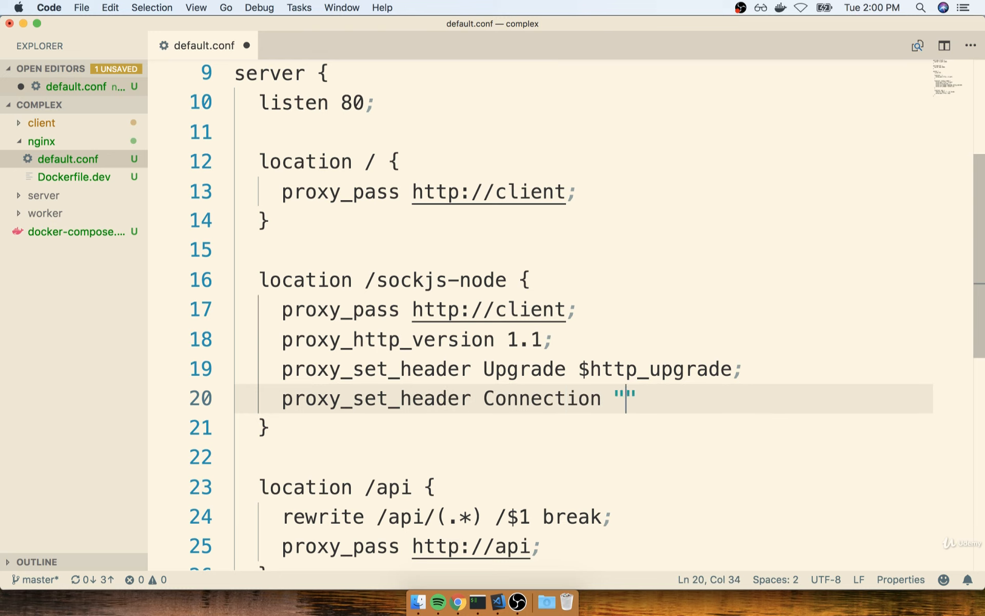
pyautogui.write('Updgrade')
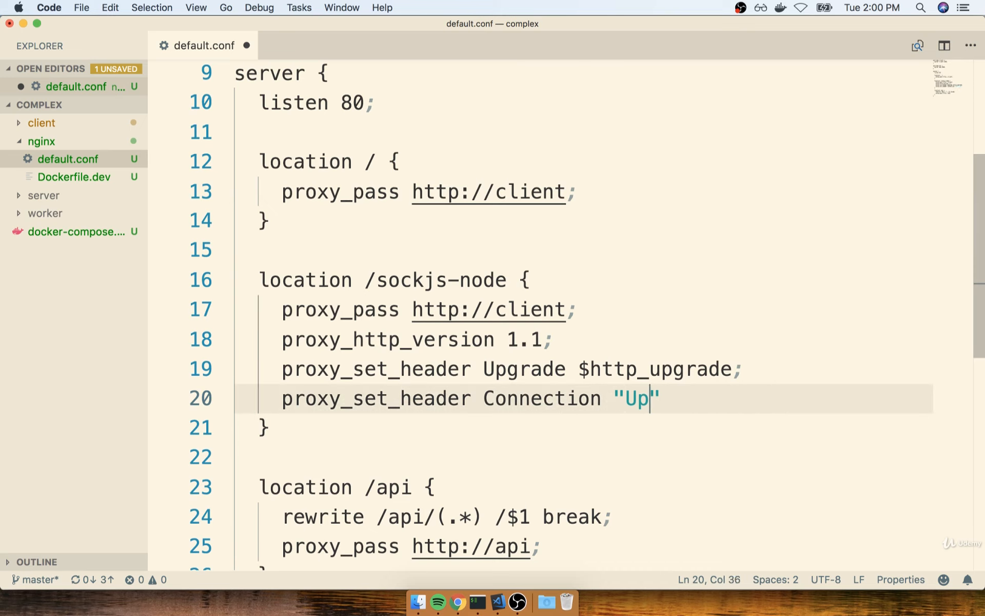
pyautogui.write('grade";')
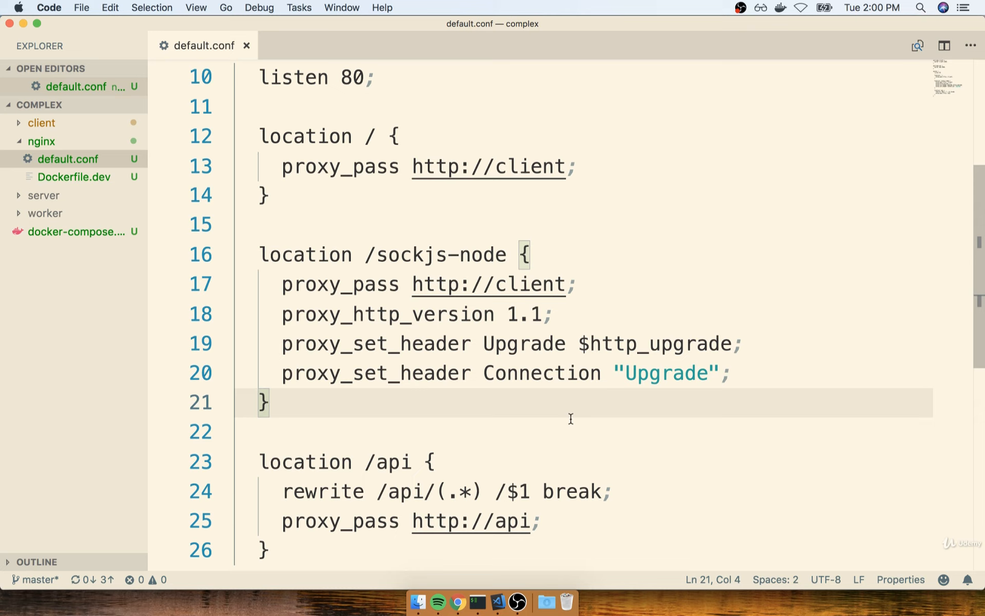
pyautogui.moveTo(88, 146)
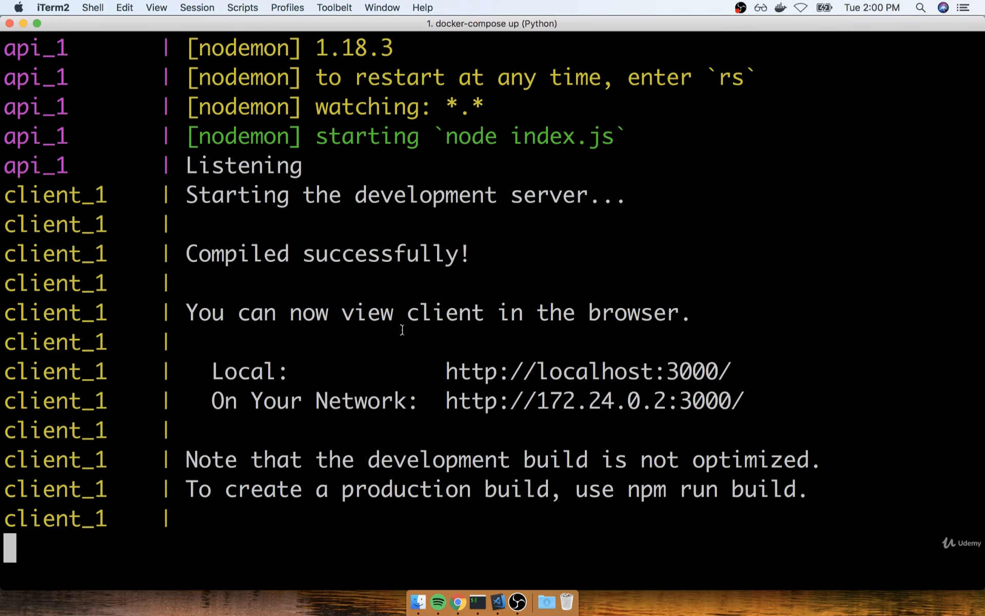
pyautogui.moveTo(834, 290)
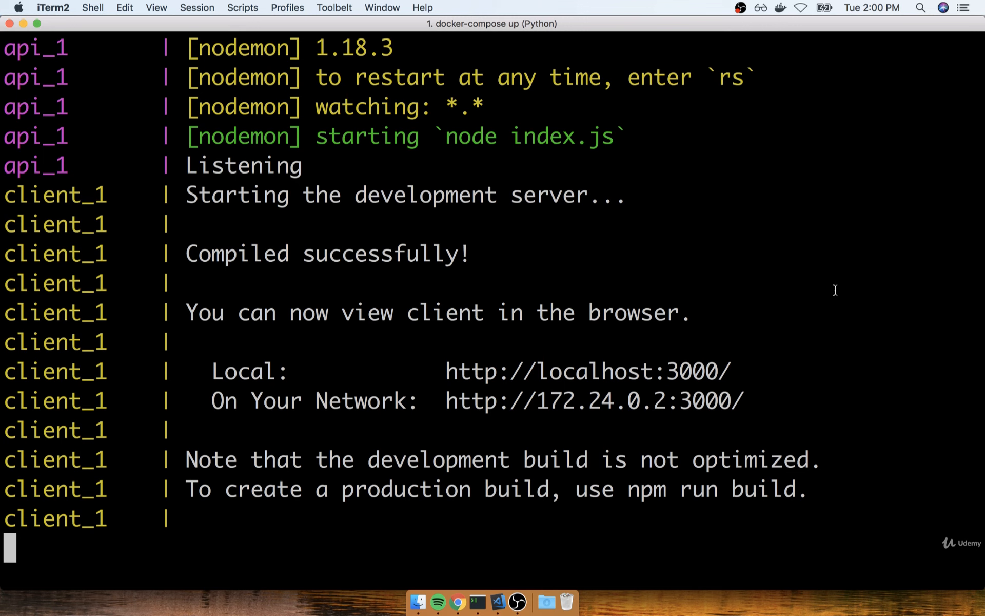
# - Stop and rebuild with docker-compose up --build, then stop and restart with docker-compose up
pyautogui.press('ctrl+c')
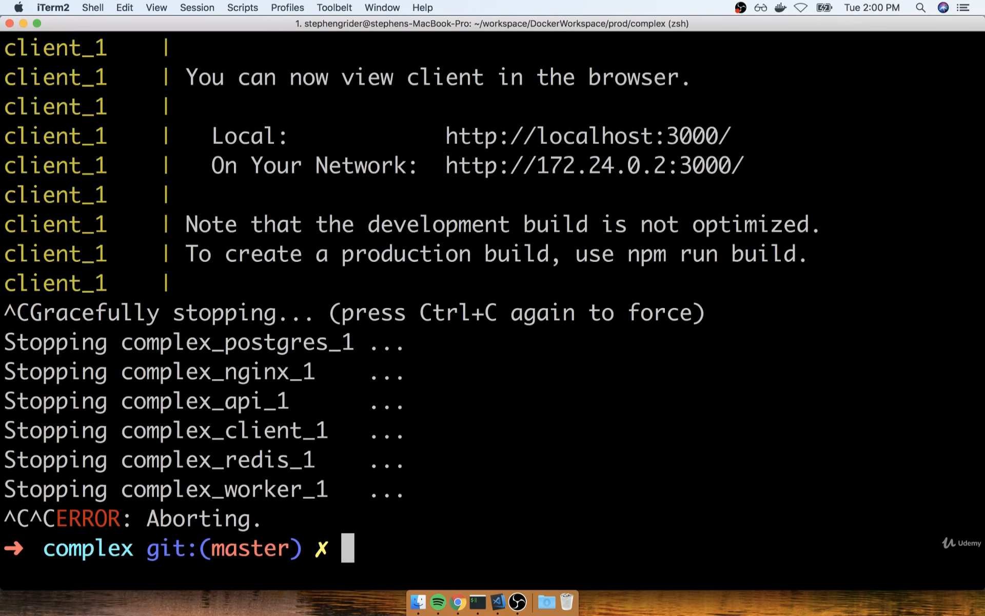
pyautogui.write('do')
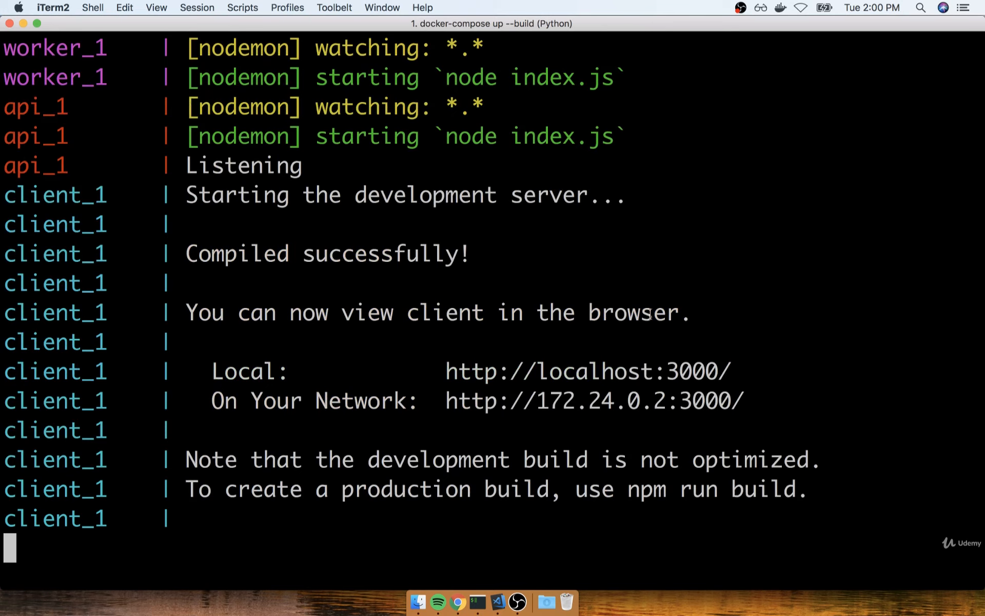
pyautogui.moveTo(645, 493)
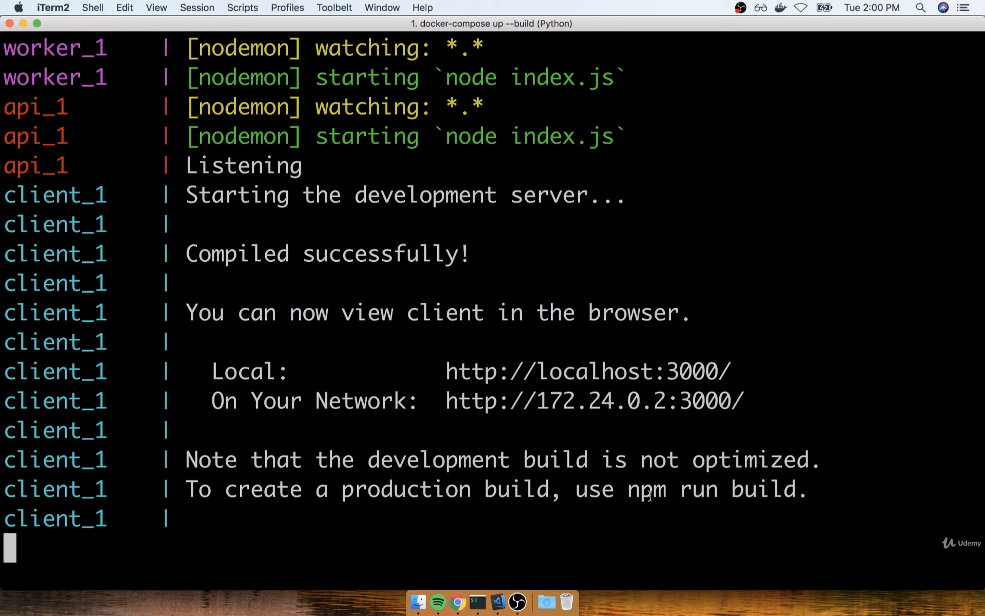
pyautogui.press('ctrl+c')
pyautogui.write('docker-compose')
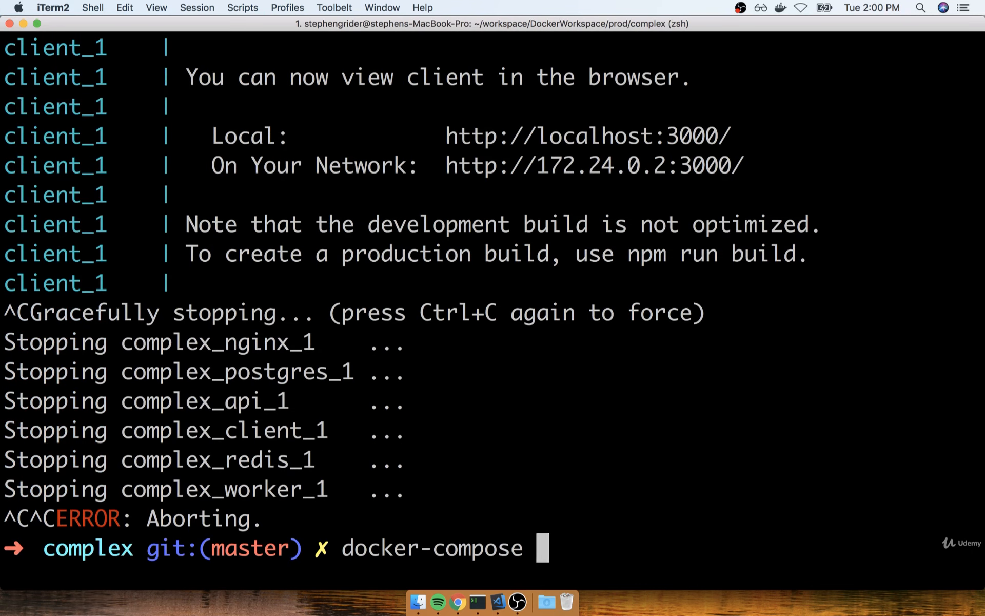
pyautogui.write('up')
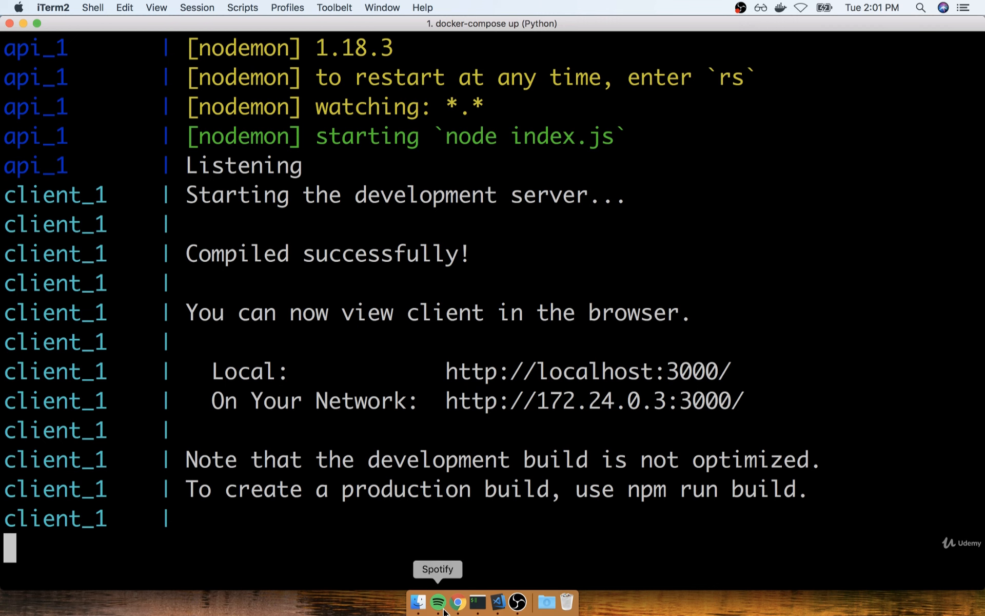
# - Reload the React app in Chrome and submit index 7, which calculates 21
pyautogui.click(457, 602)
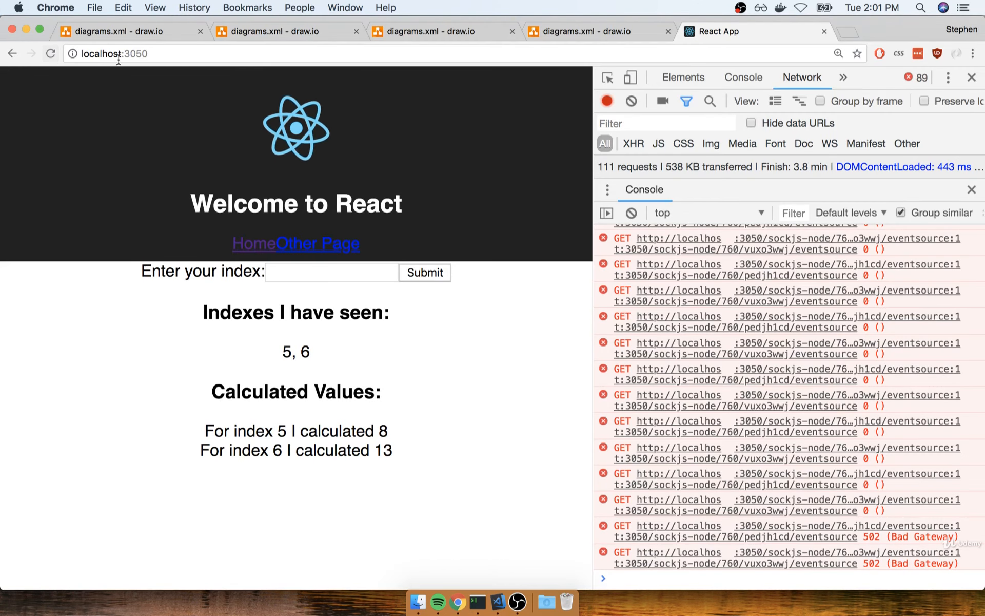
pyautogui.click(51, 53)
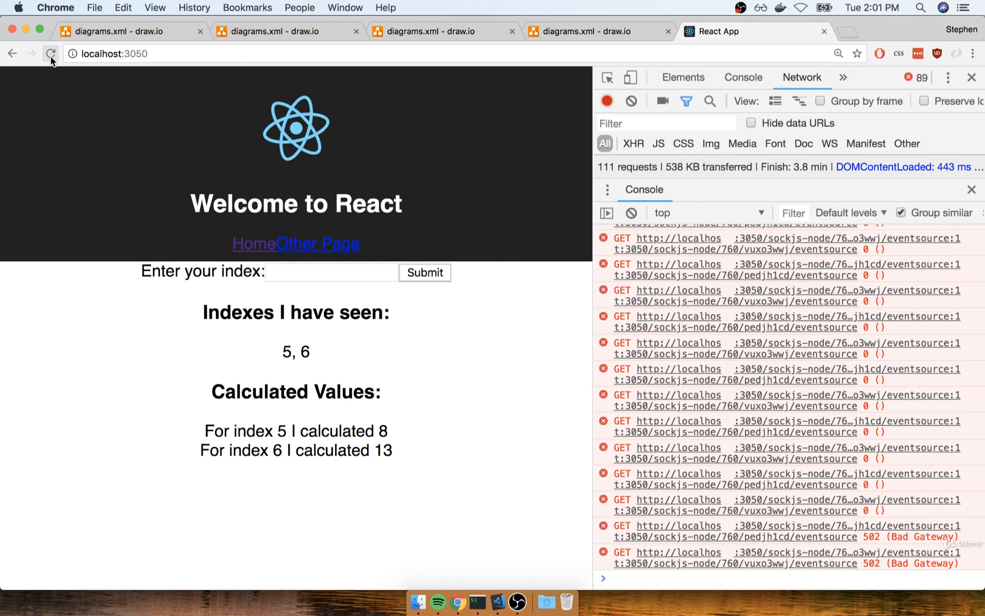
pyautogui.click(50, 53)
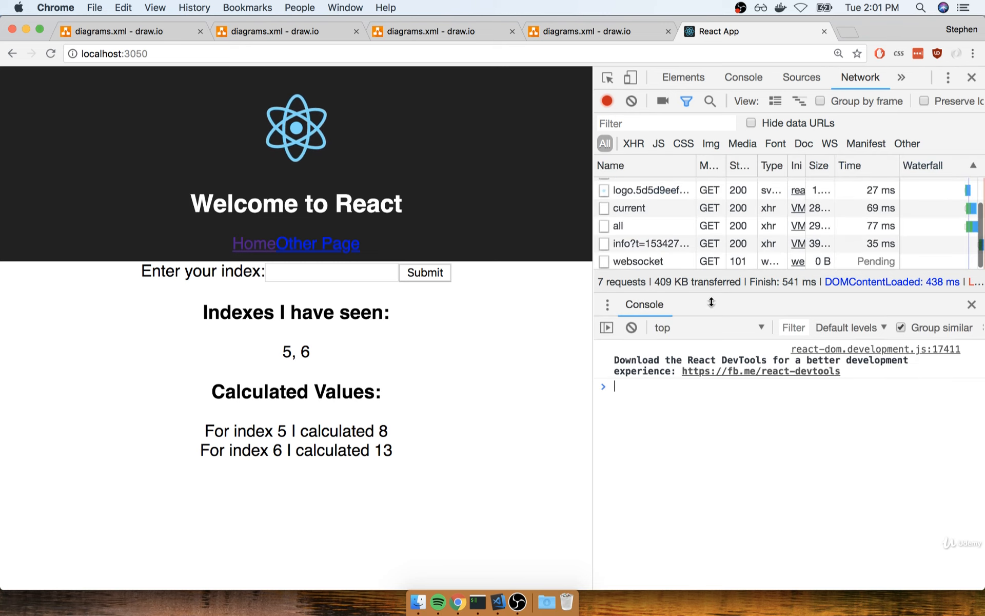
pyautogui.write('7')
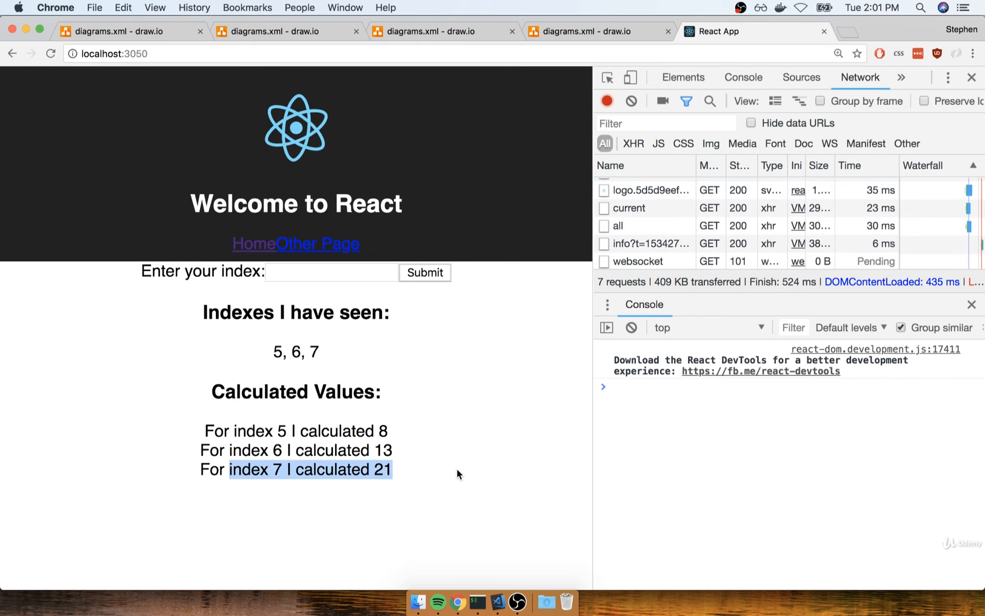
pyautogui.moveTo(439, 480)
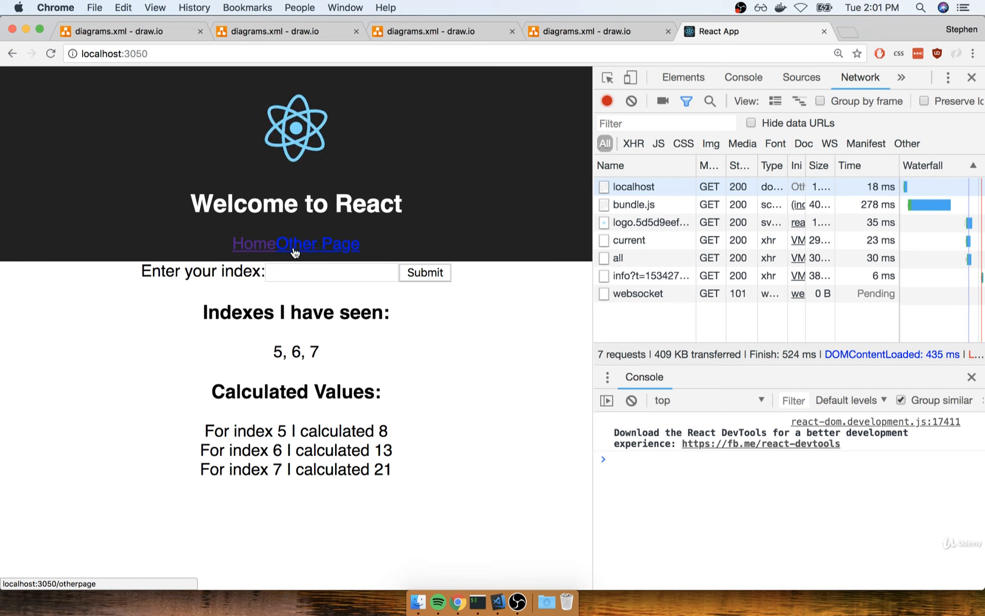
pyautogui.click(320, 243)
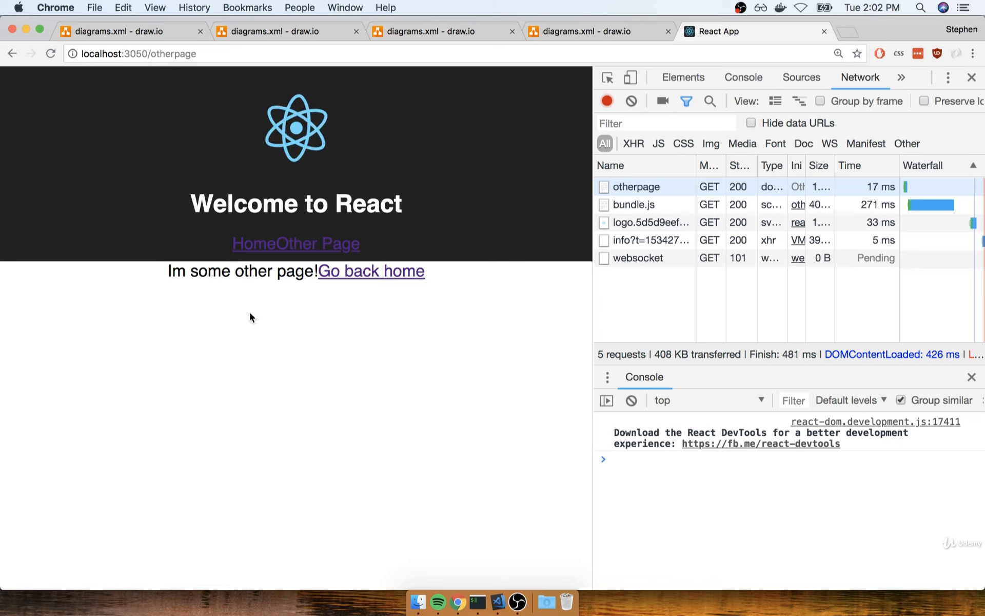
pyautogui.click(250, 243)
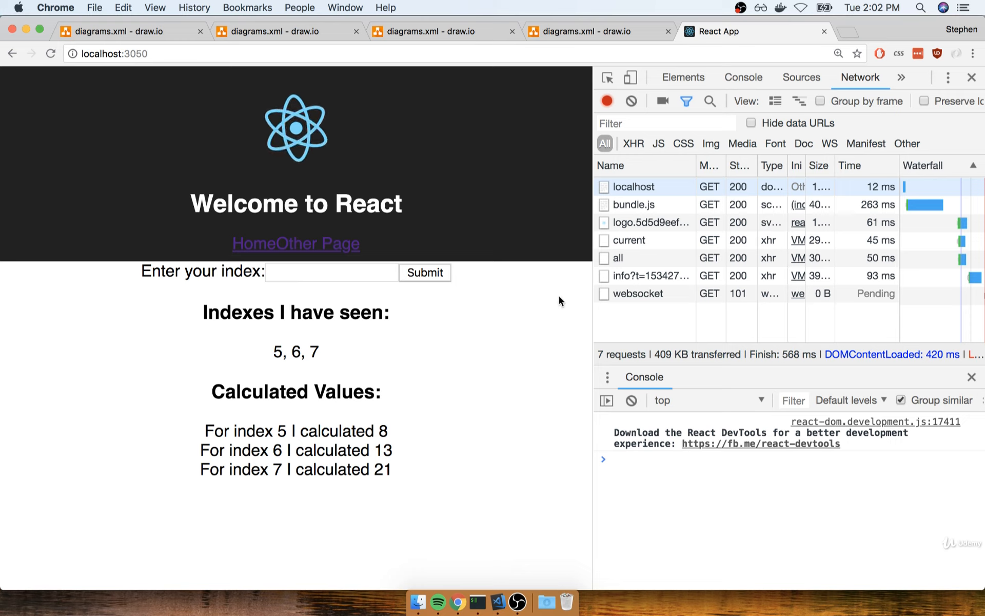
pyautogui.moveTo(518, 342)
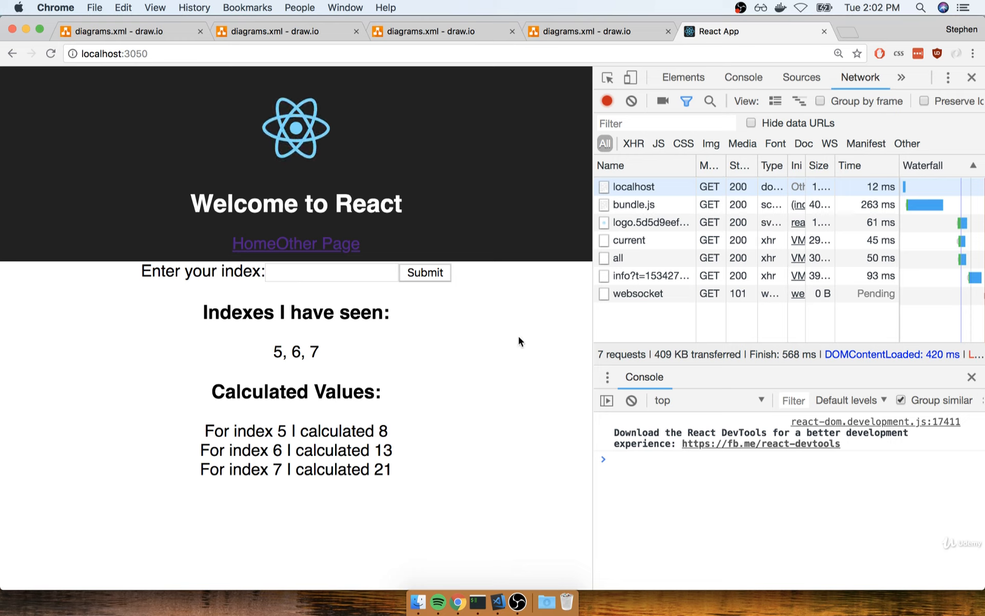